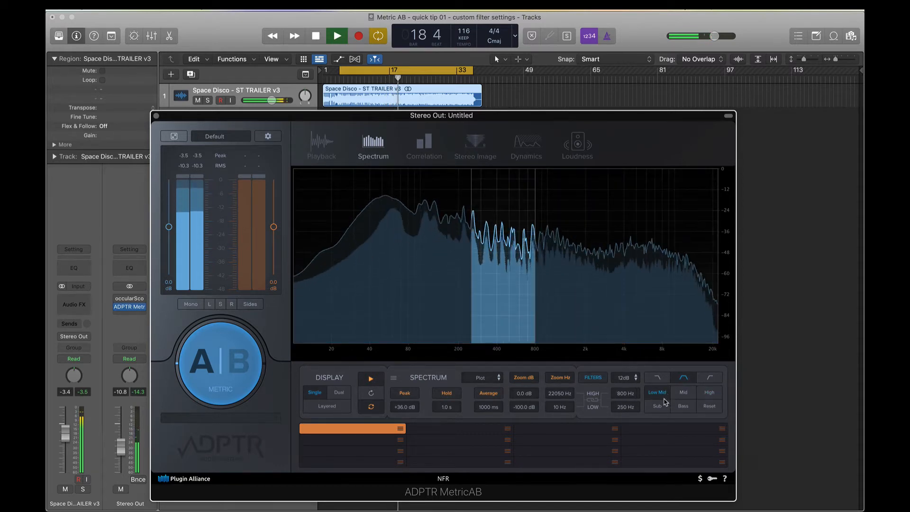
- Audition the Bass band, reset, then isolate Mid as a band-pass from 800 to ~3349 Hz
{"action": "left_click", "coordinate": [683, 406]}
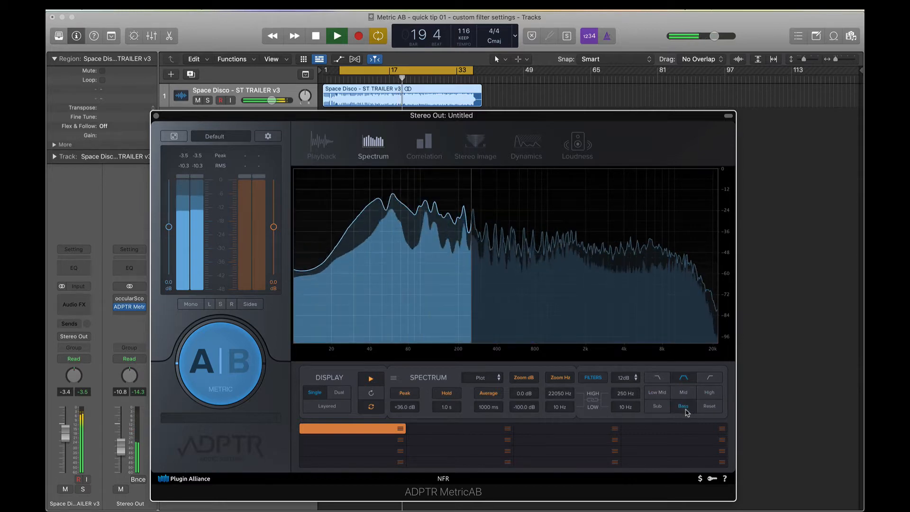
{"action": "left_click", "coordinate": [683, 392]}
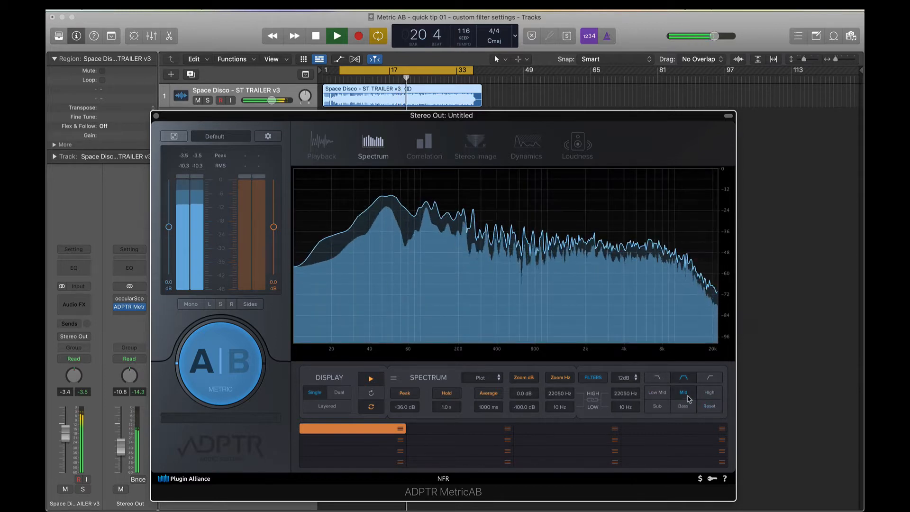
{"action": "left_click", "coordinate": [592, 377]}
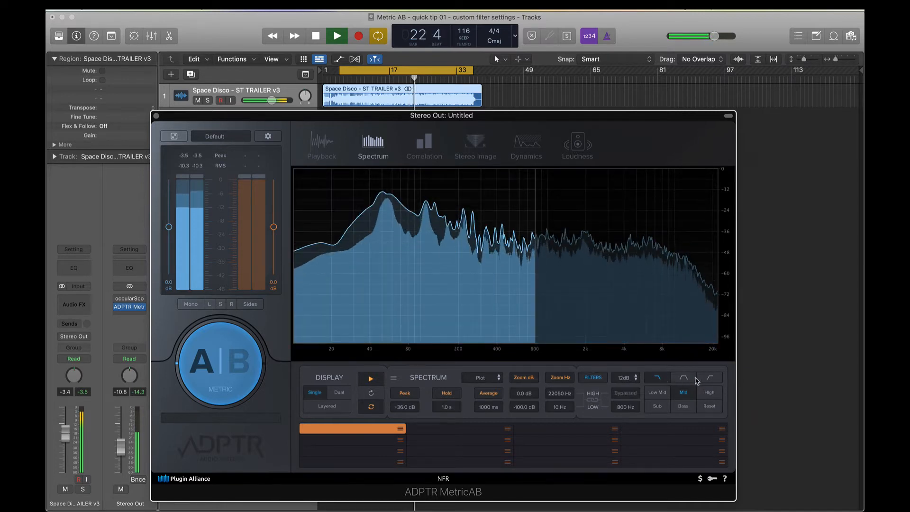
{"action": "left_click", "coordinate": [683, 378]}
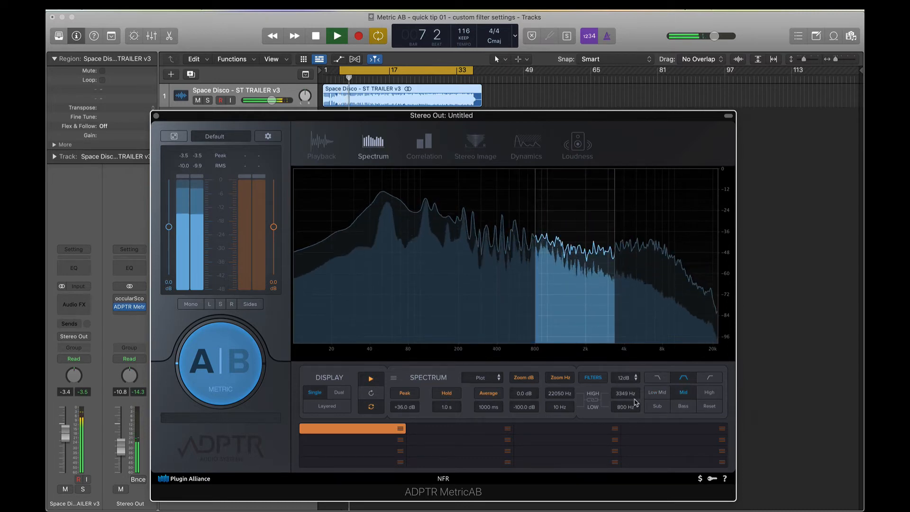
- Save Mid (800–2608 Hz) and Low Mid (100–800 Hz) as default band ranges, ending on Low Mid
{"action": "right_click", "coordinate": [683, 392]}
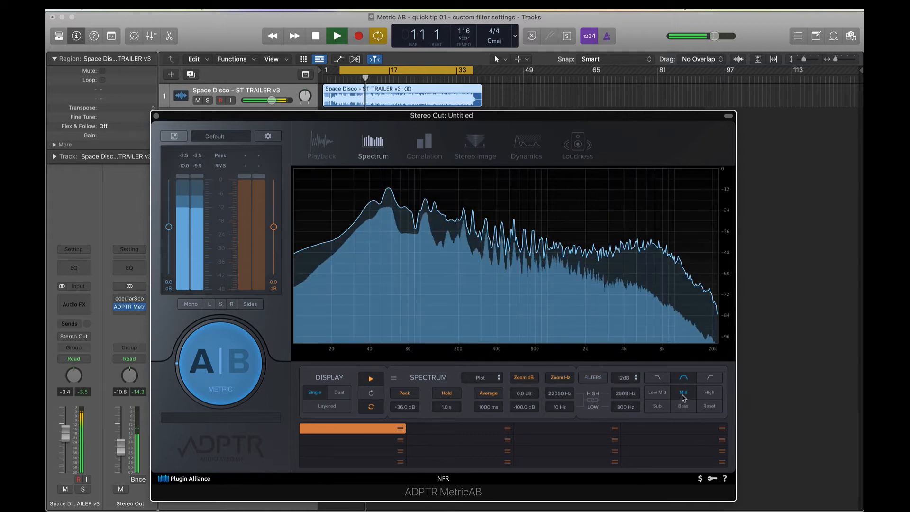
{"action": "left_click", "coordinate": [657, 392]}
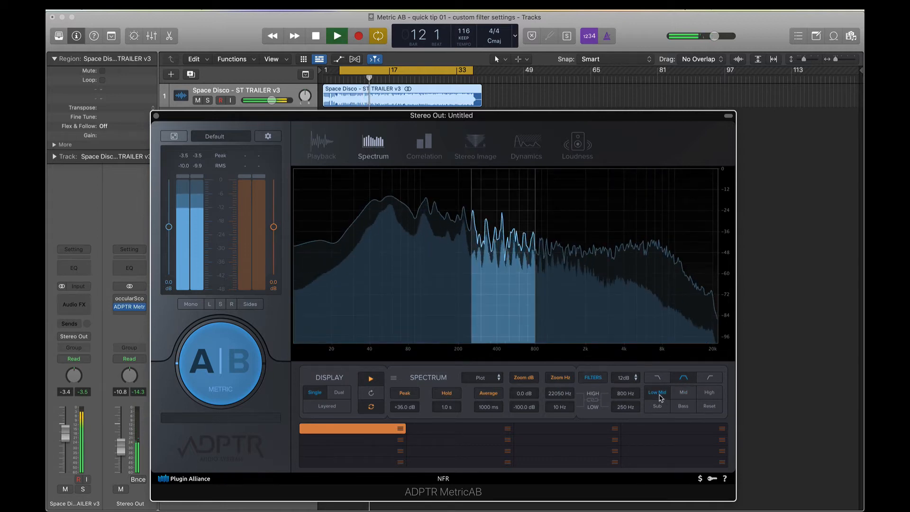
{"action": "left_click", "coordinate": [684, 392]}
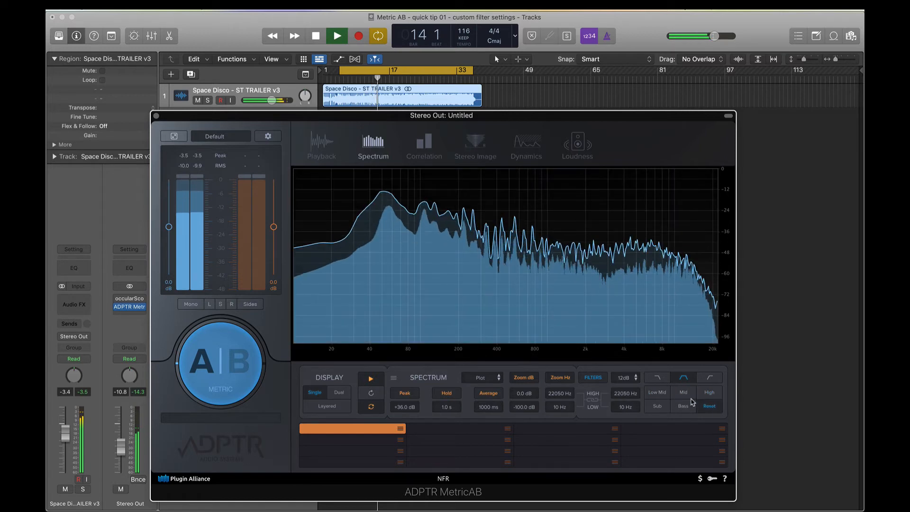
{"action": "left_click", "coordinate": [683, 393]}
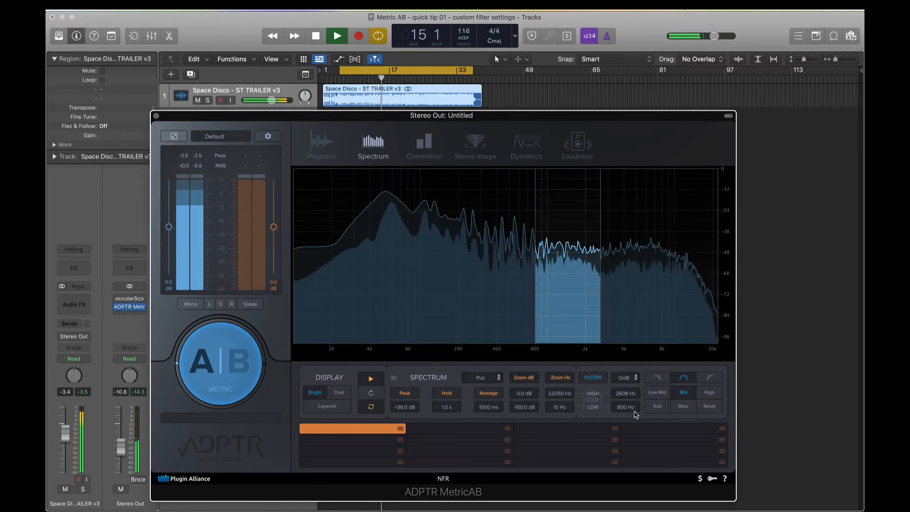
{"action": "left_click", "coordinate": [656, 392]}
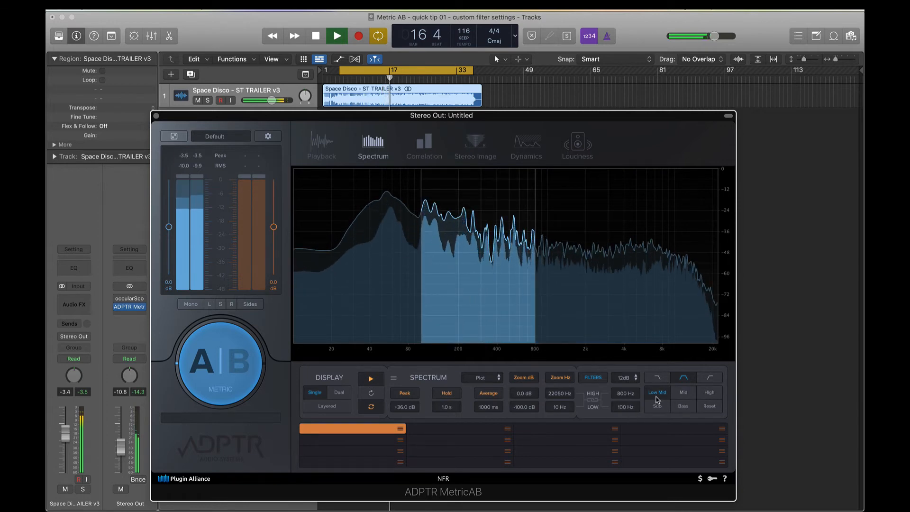
{"action": "right_click", "coordinate": [657, 393]}
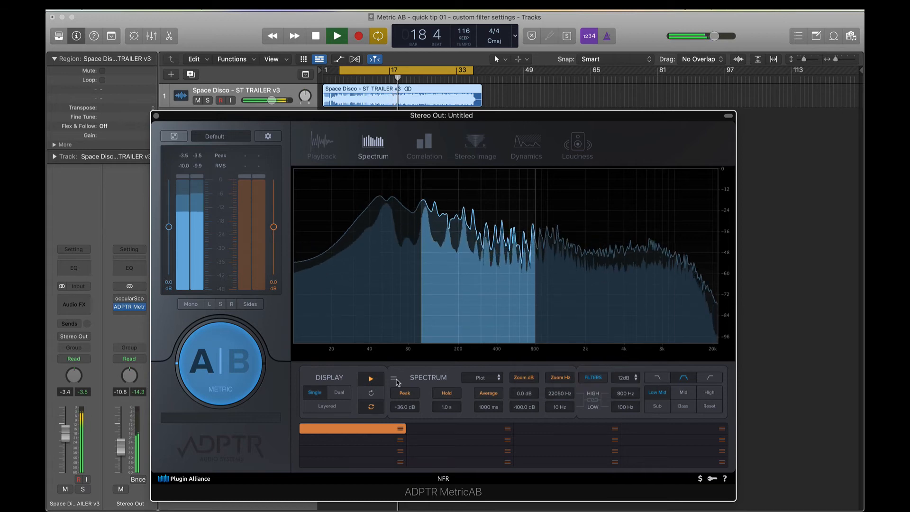
- Open the settings panel and restore Filter Bank Factory Defaults, returning Mid to 800–4000 Hz
{"action": "left_click", "coordinate": [268, 137]}
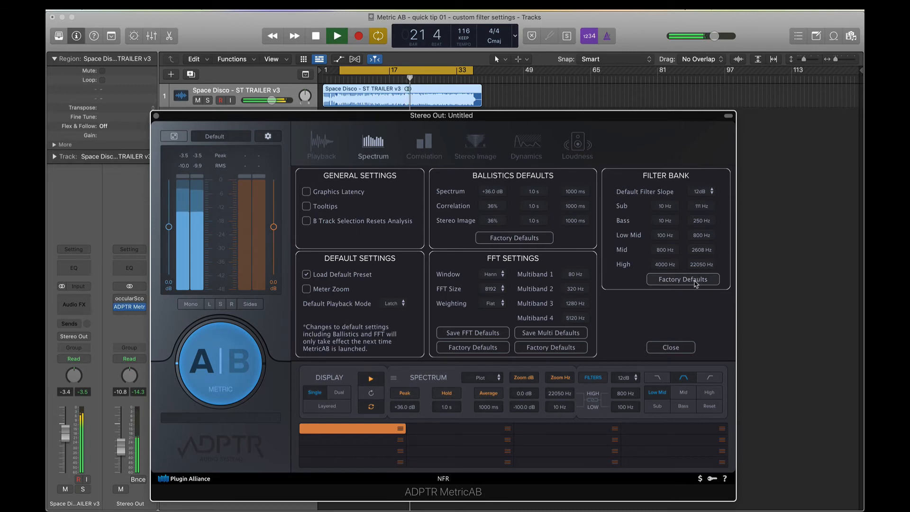
{"action": "left_click", "coordinate": [682, 279]}
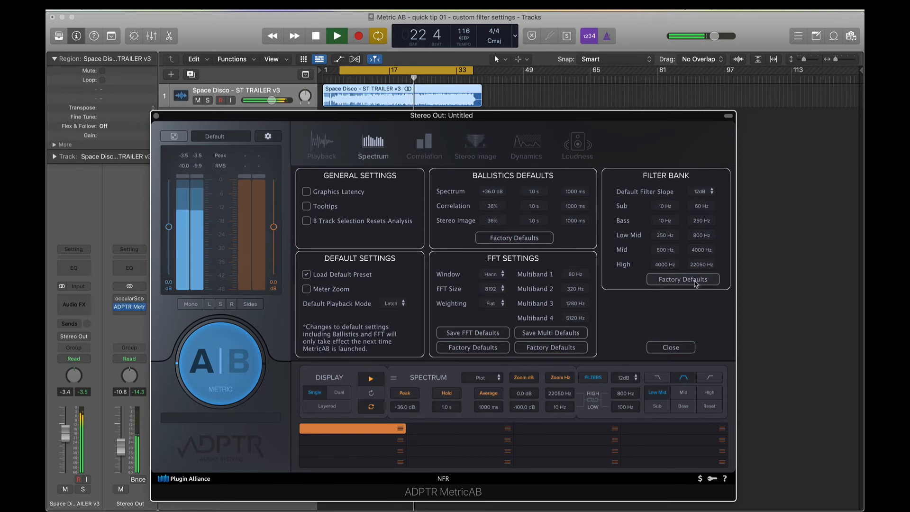